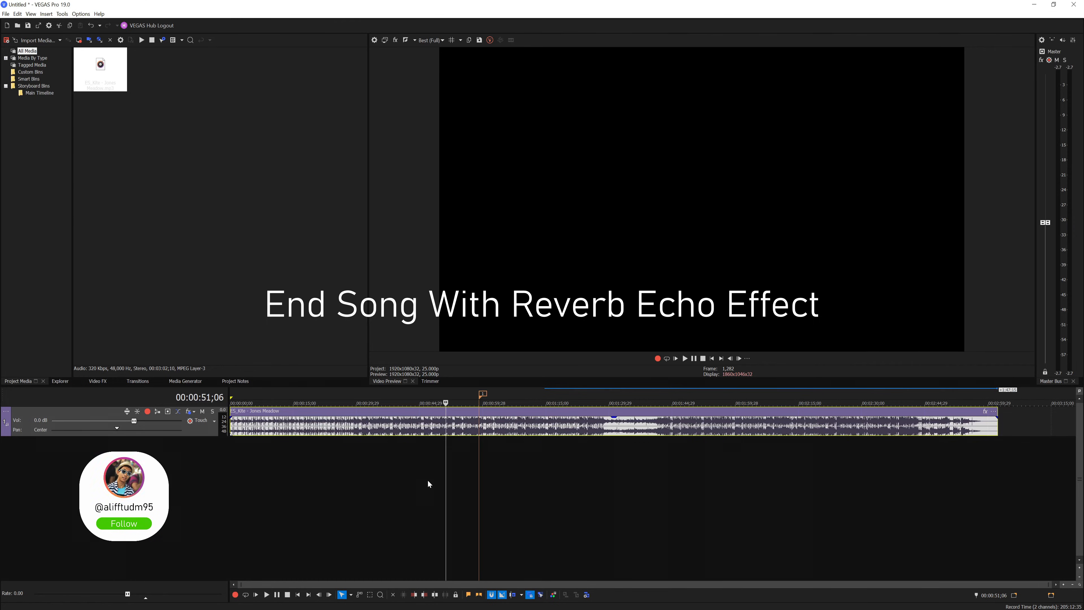
pyautogui.moveTo(457, 440)
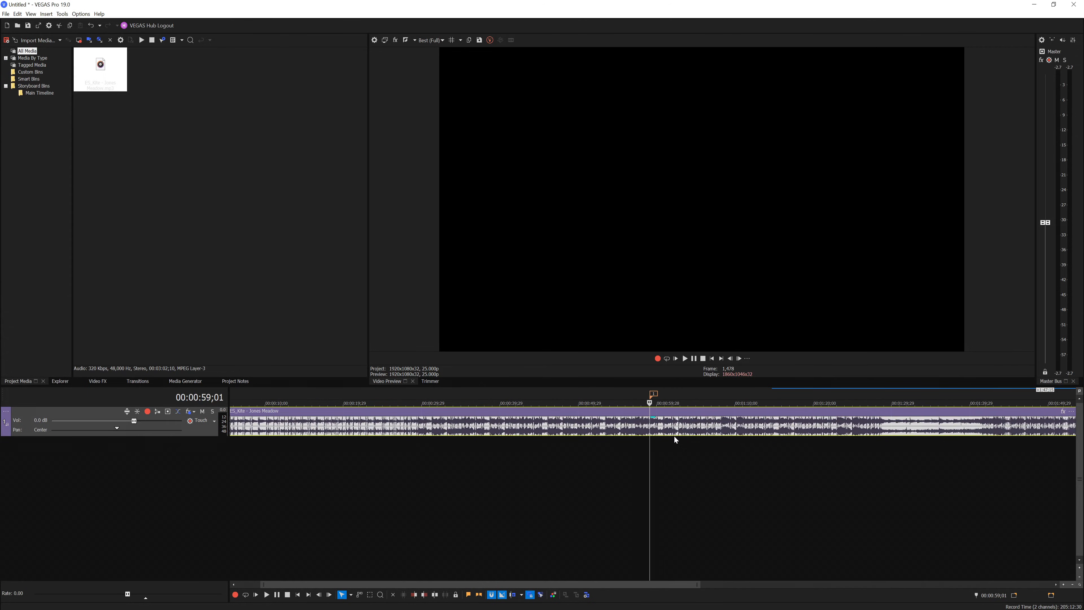
pyautogui.moveTo(675, 511)
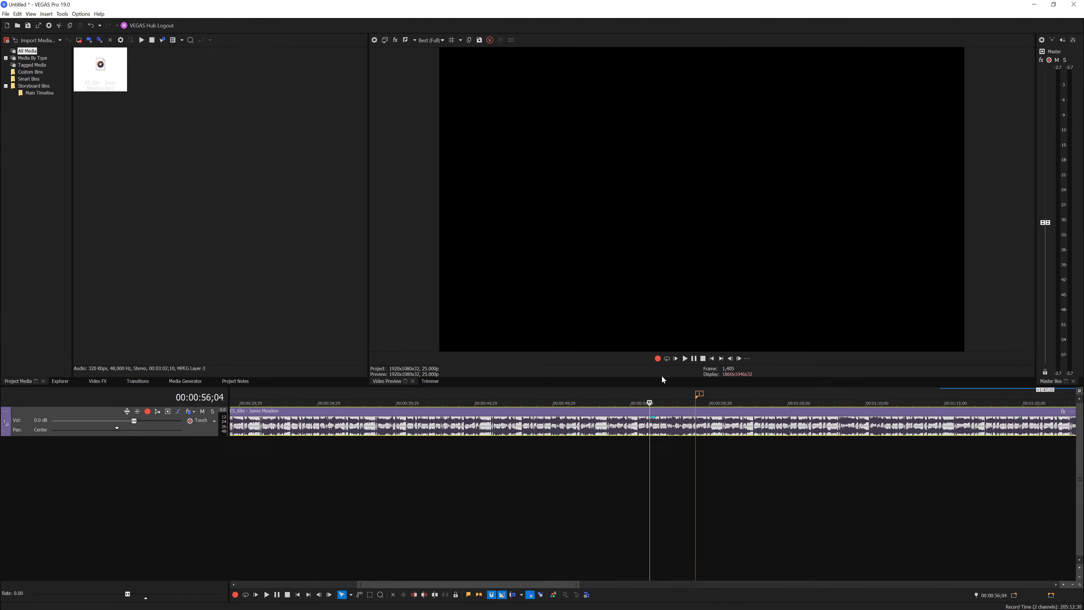
# - Play to the beat just before one minute, split there, and keep a short tail after the split
pyautogui.click(675, 358)
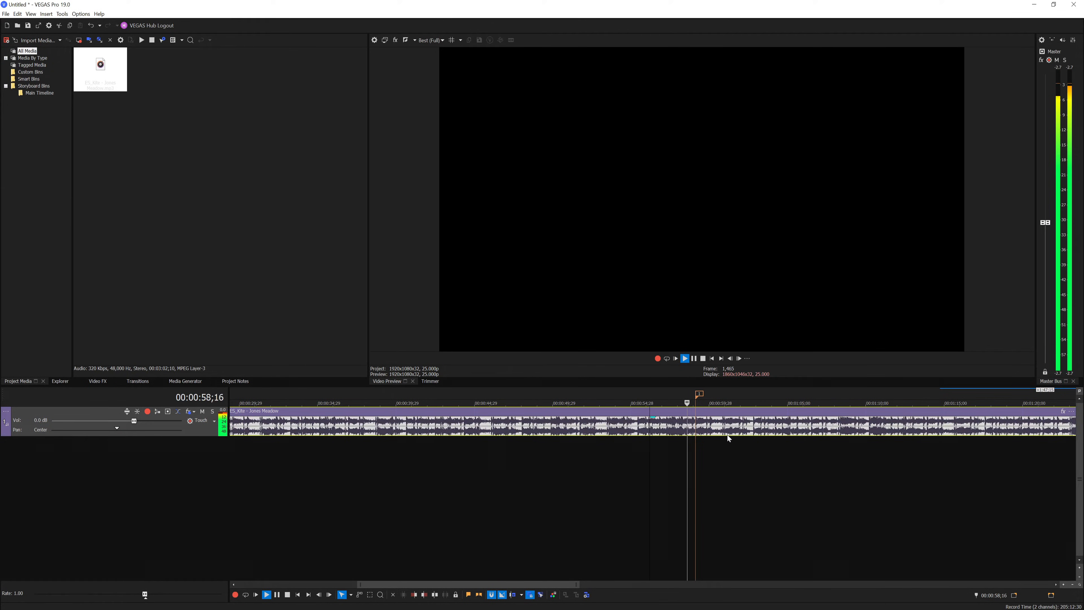
pyautogui.click(683, 359)
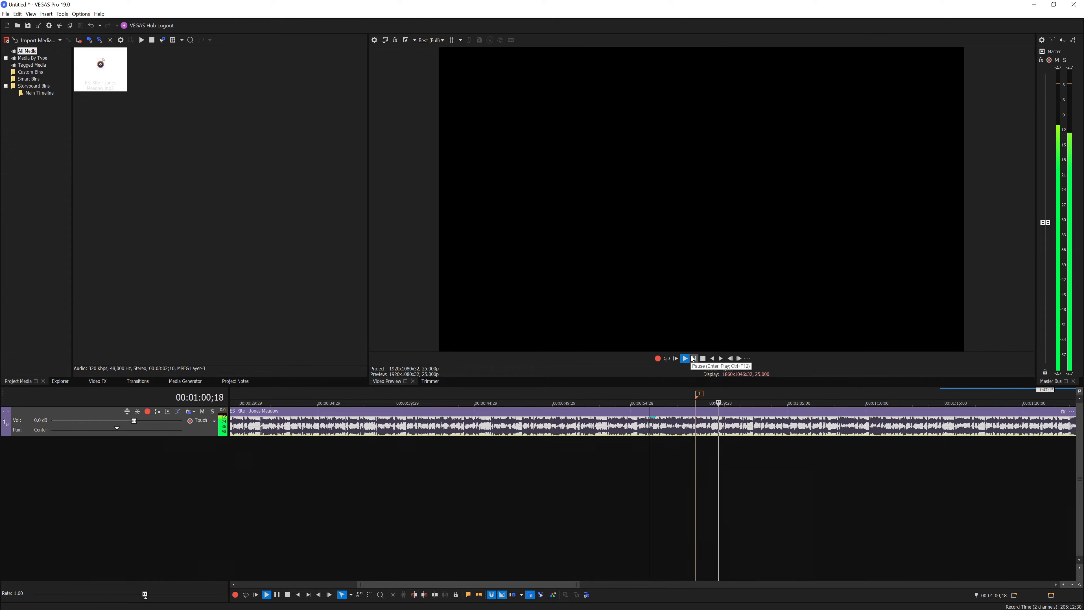
pyautogui.click(683, 358)
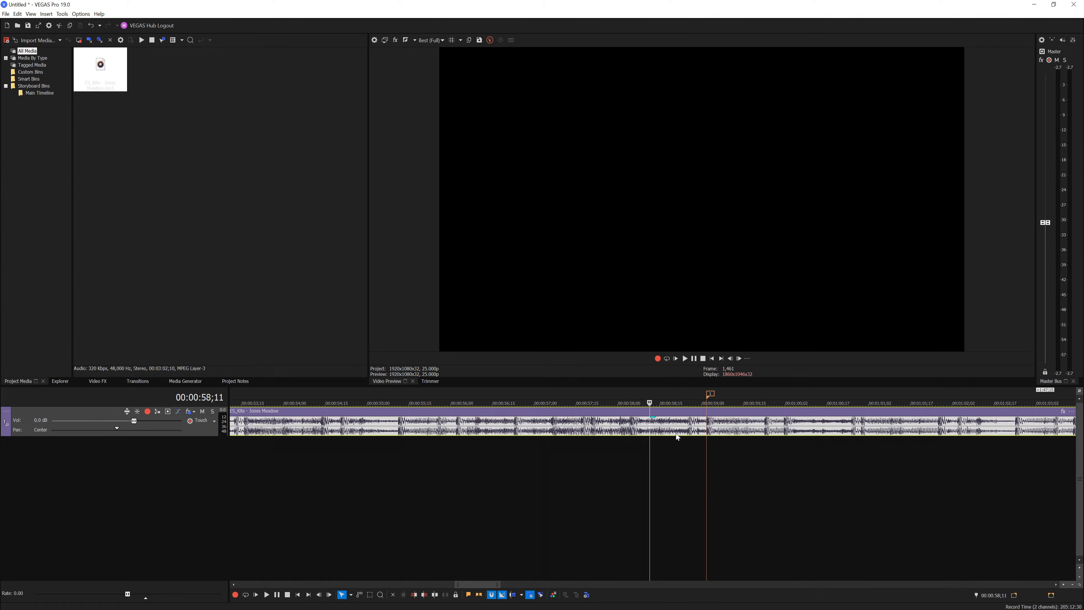
pyautogui.moveTo(701, 434)
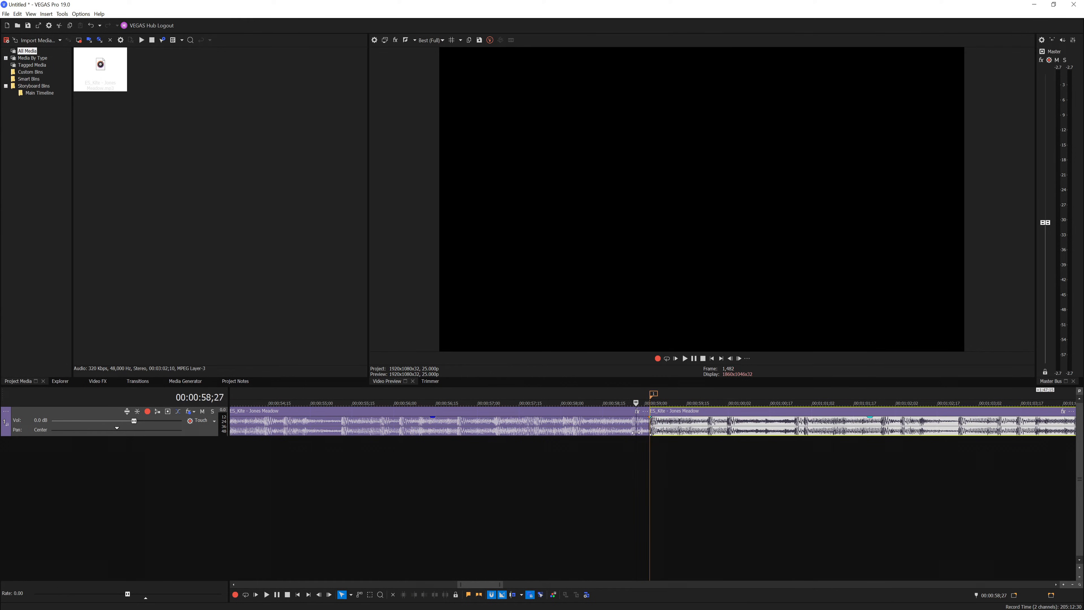
pyautogui.click(684, 358)
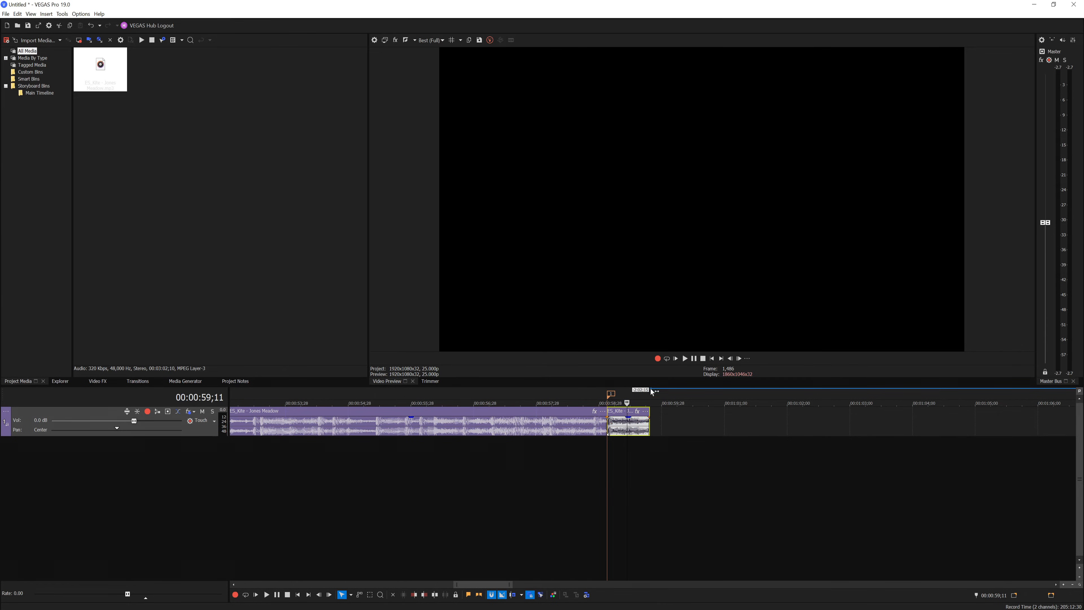
# - Make the short tail its own subclip
pyautogui.rightClick(628, 422)
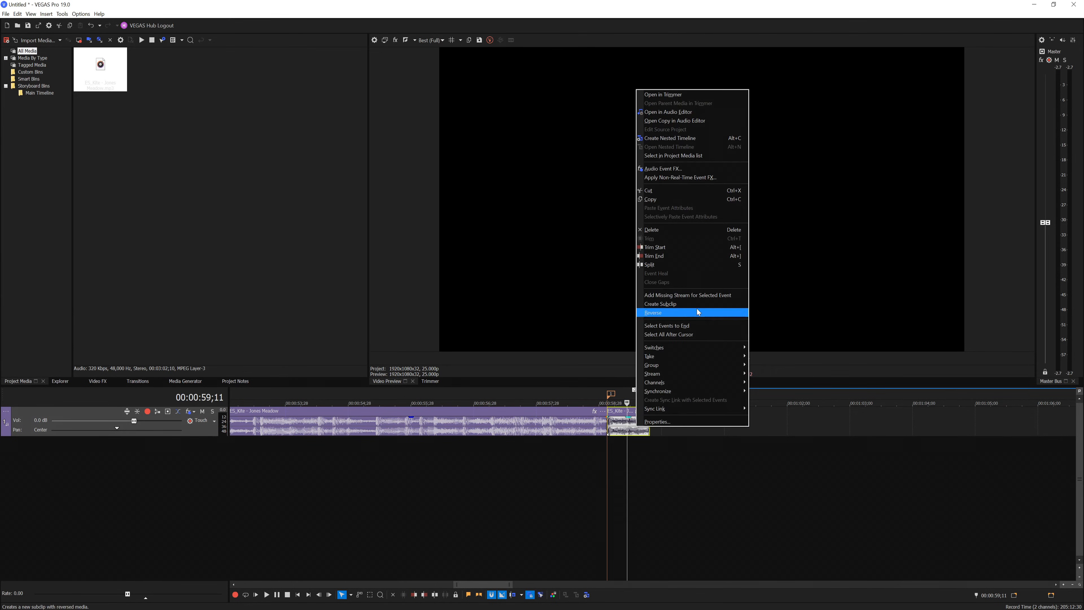
pyautogui.click(653, 311)
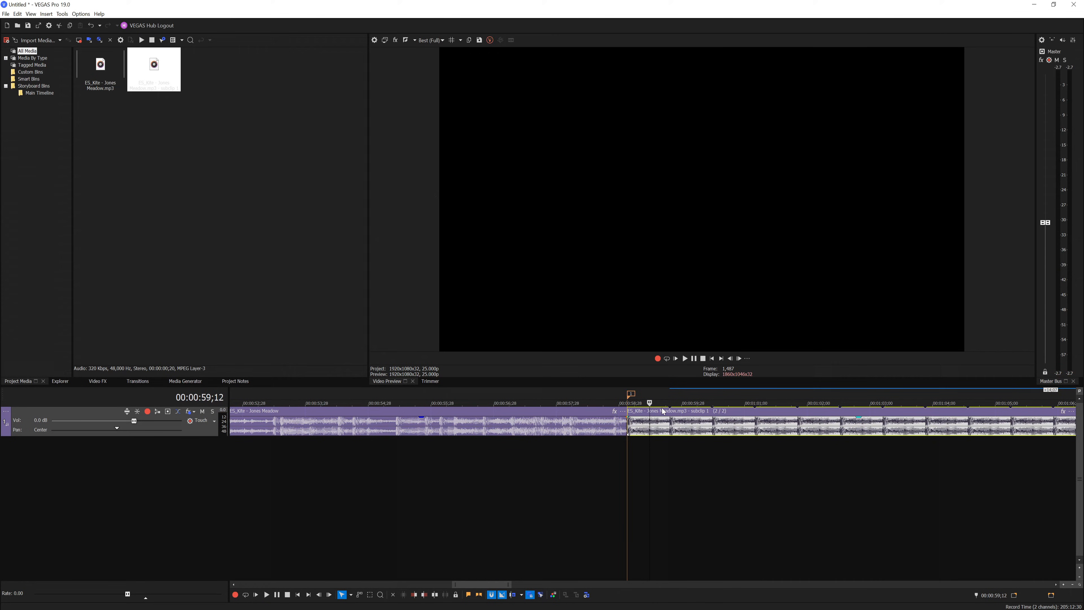
# - In the subclip's Properties, turn looping off and confirm
pyautogui.rightClick(661, 411)
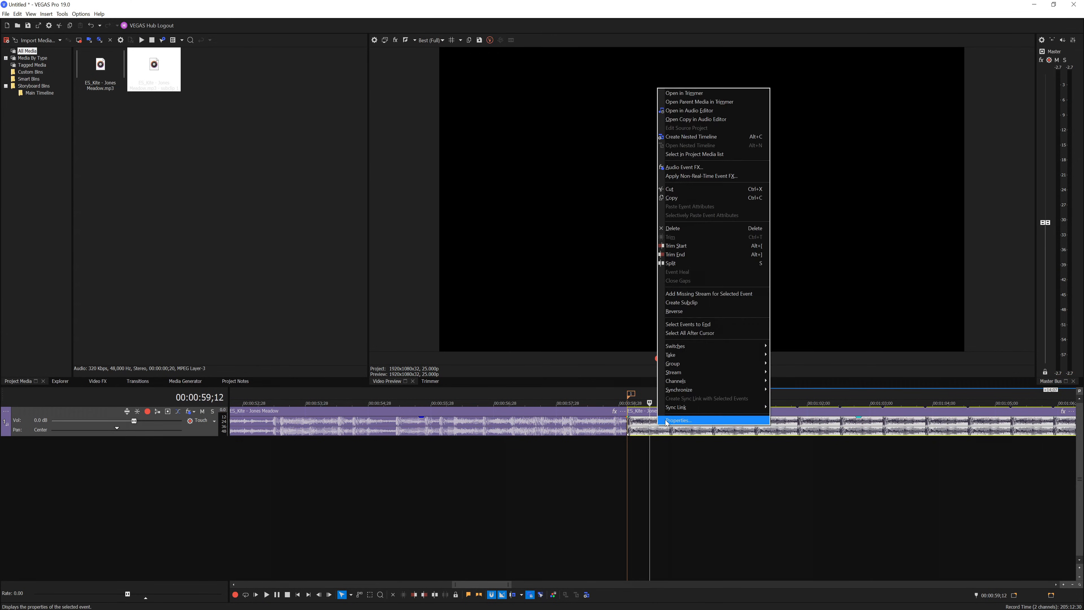
pyautogui.click(680, 420)
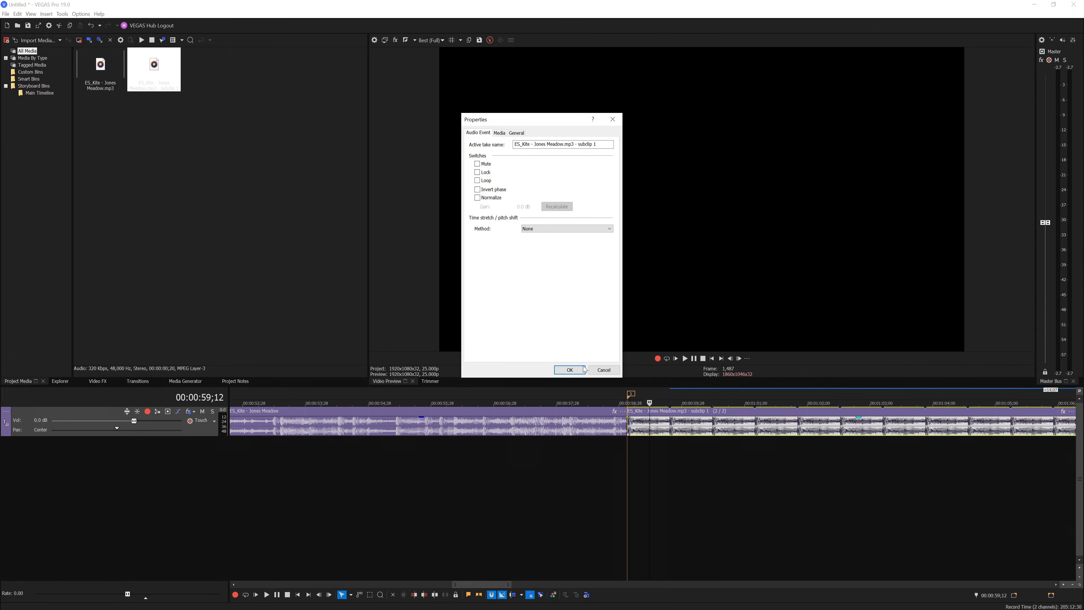
pyautogui.click(568, 370)
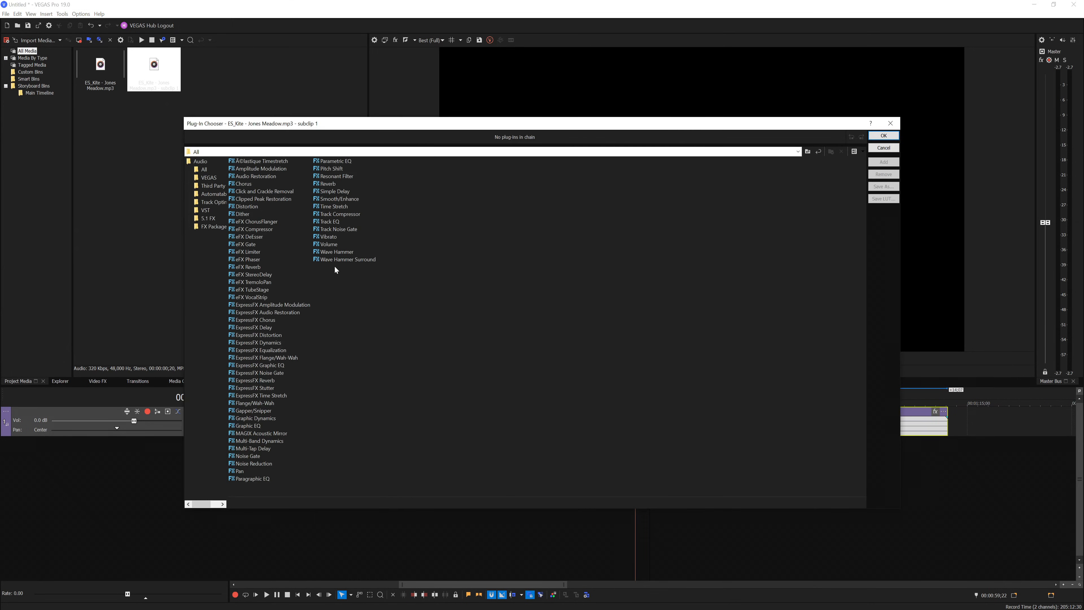
pyautogui.moveTo(252, 268)
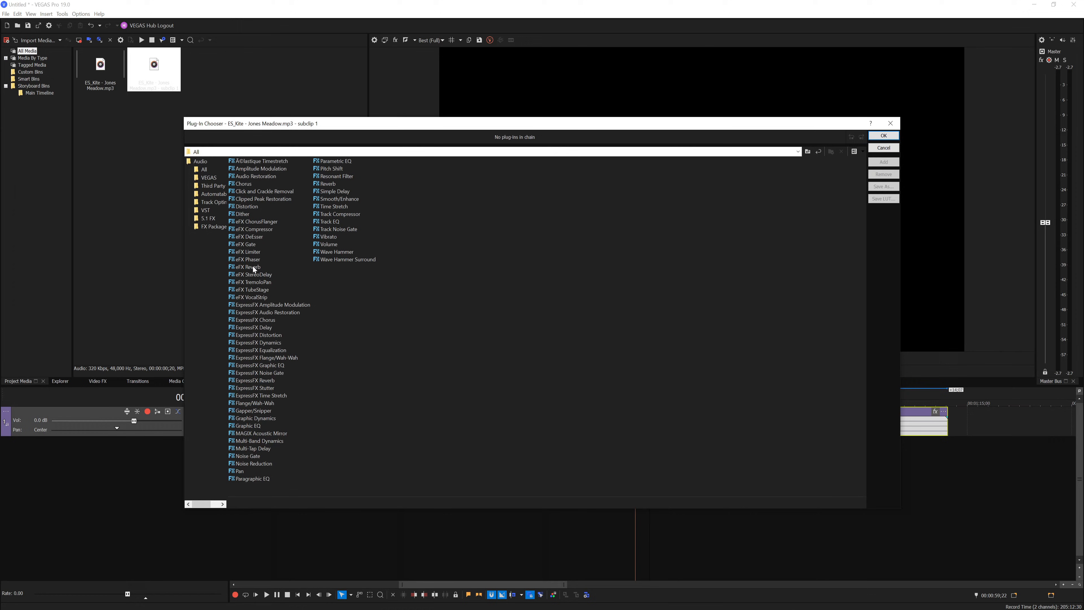
# - Browse the eFX plug-ins, settle on eFX Reverb and add it to the tail's effects chain
pyautogui.click(246, 267)
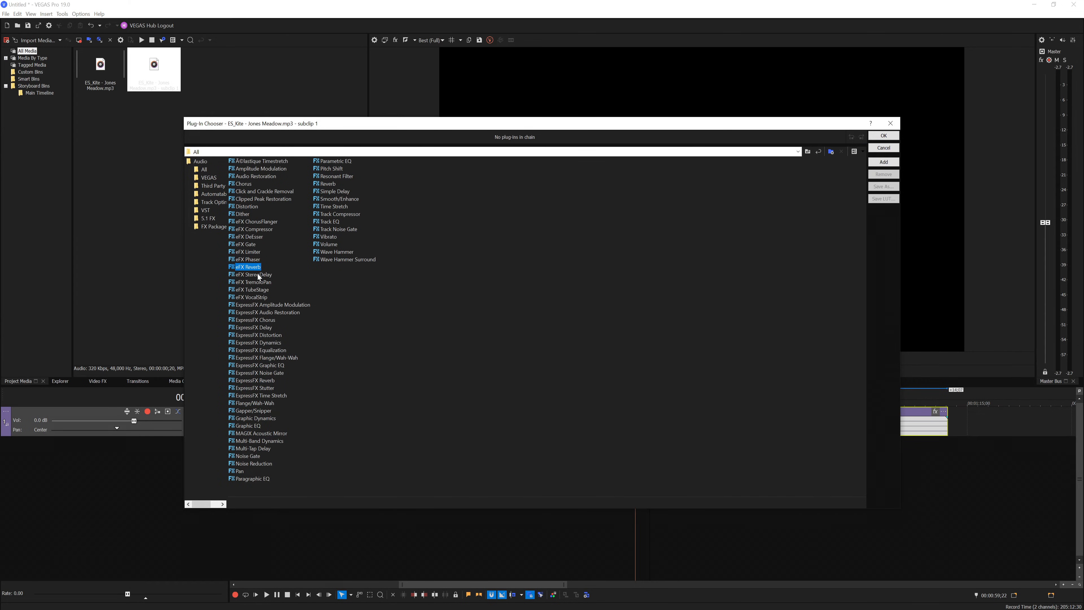
pyautogui.moveTo(278, 280)
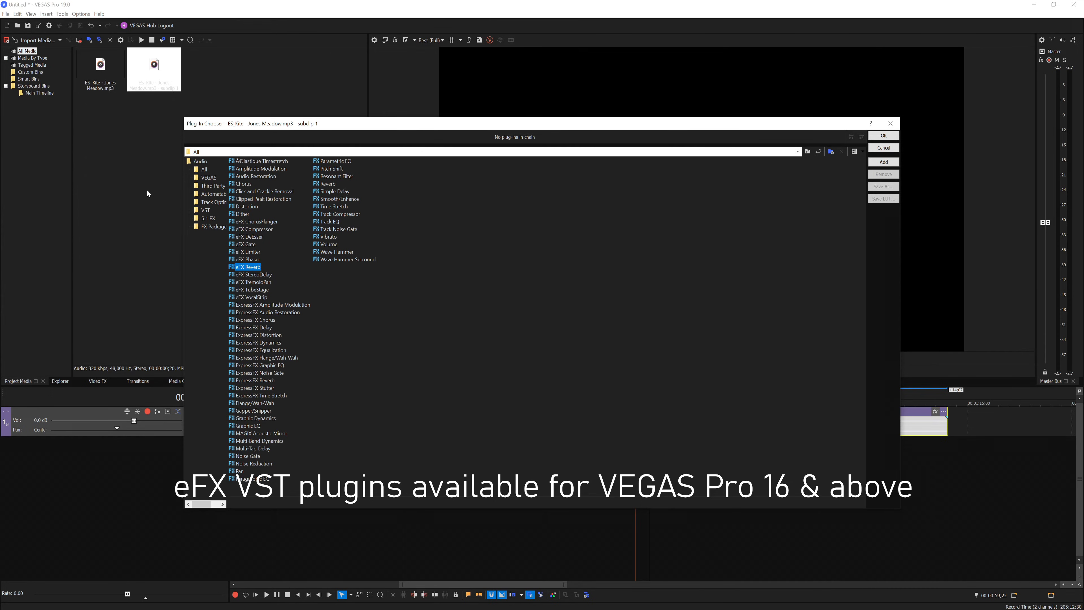
pyautogui.click(254, 221)
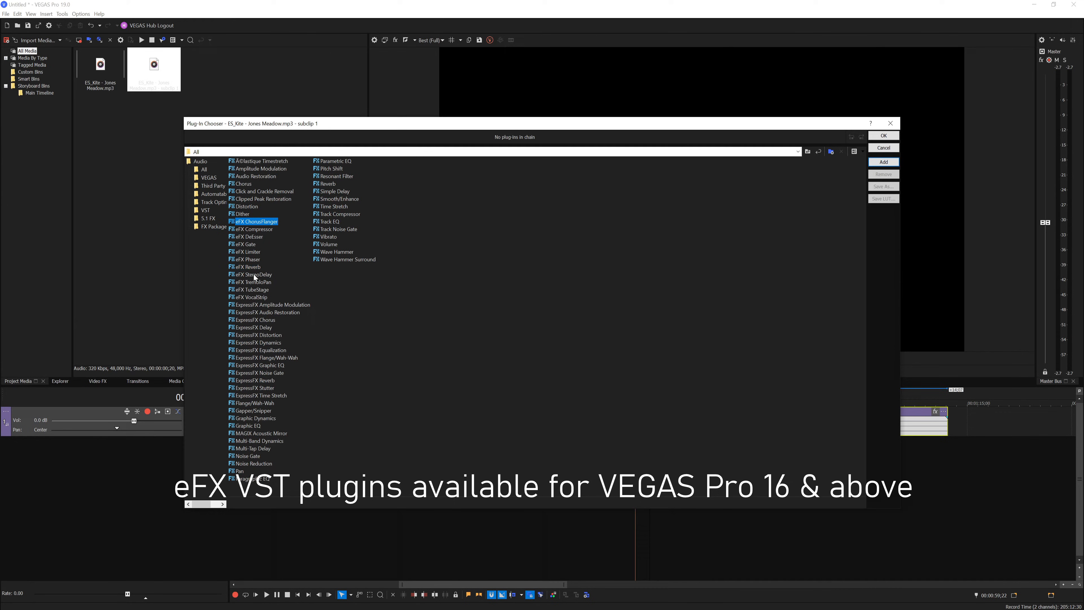
pyautogui.moveTo(258, 297)
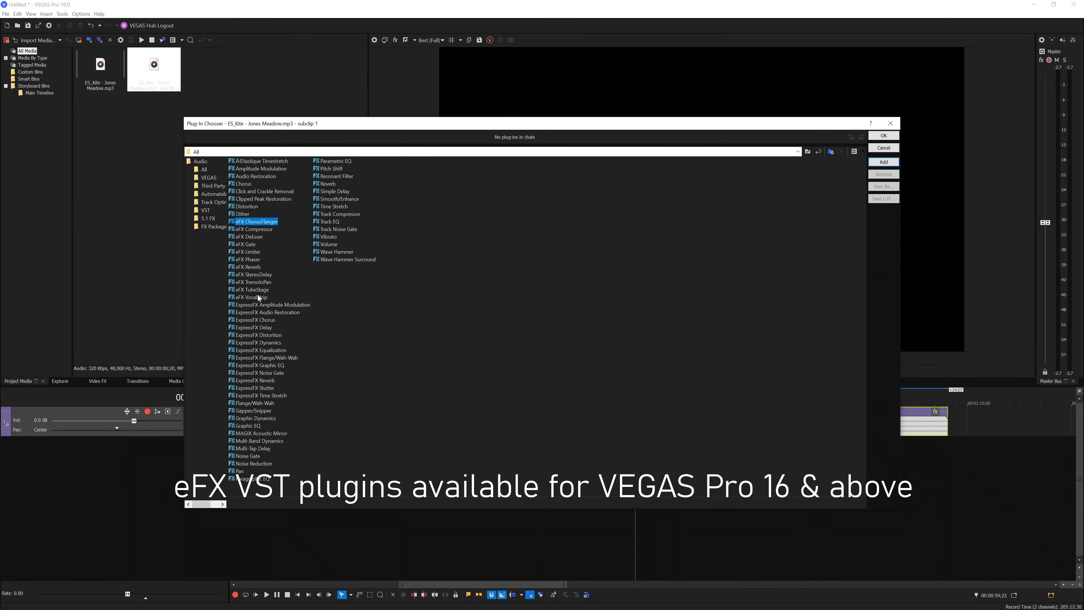
pyautogui.click(251, 296)
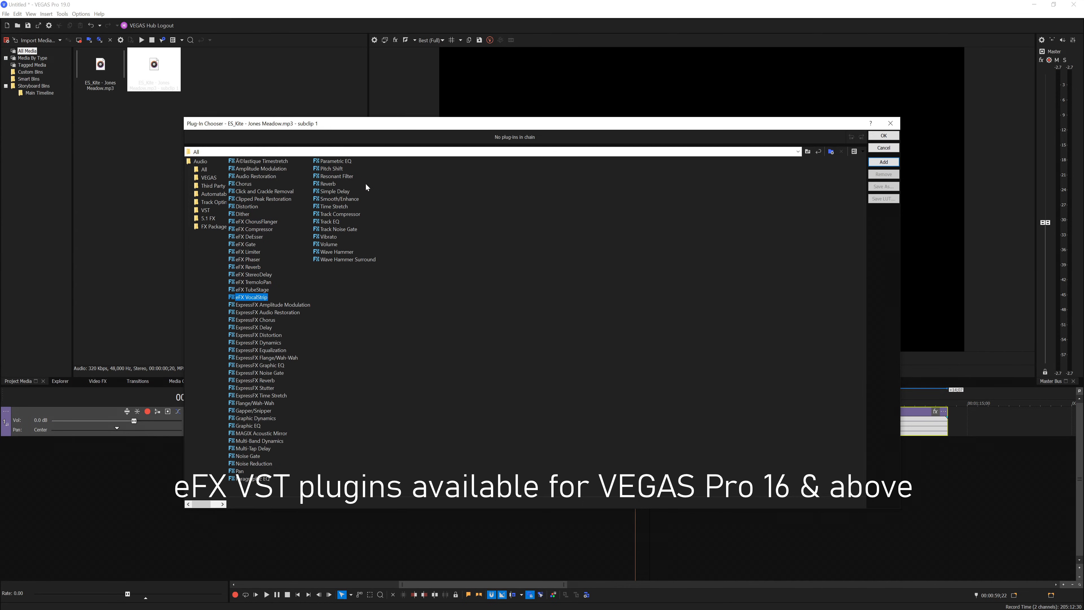
pyautogui.click(247, 268)
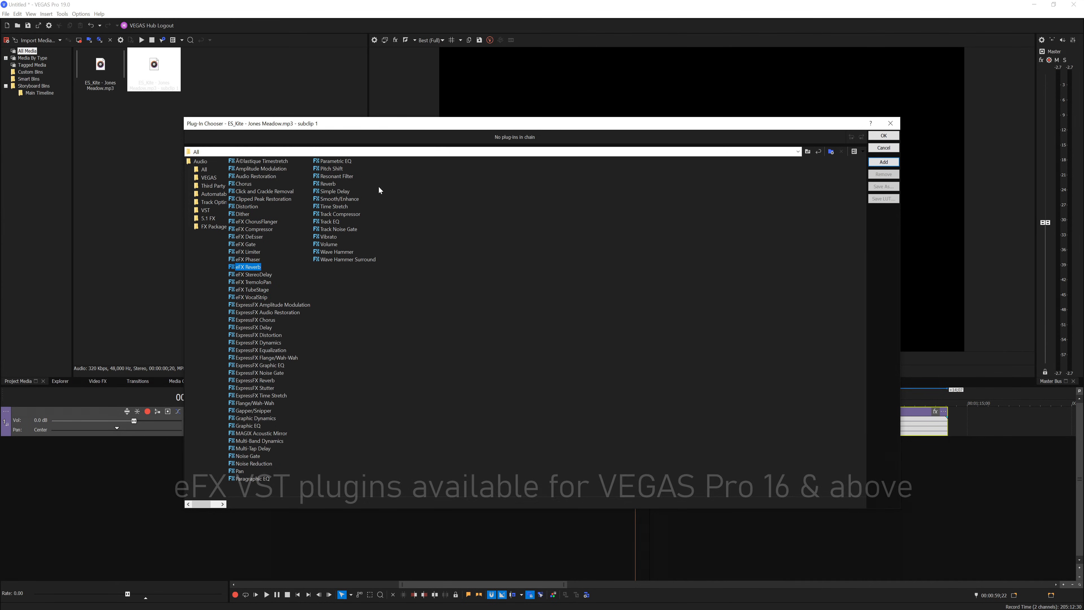
pyautogui.click(326, 183)
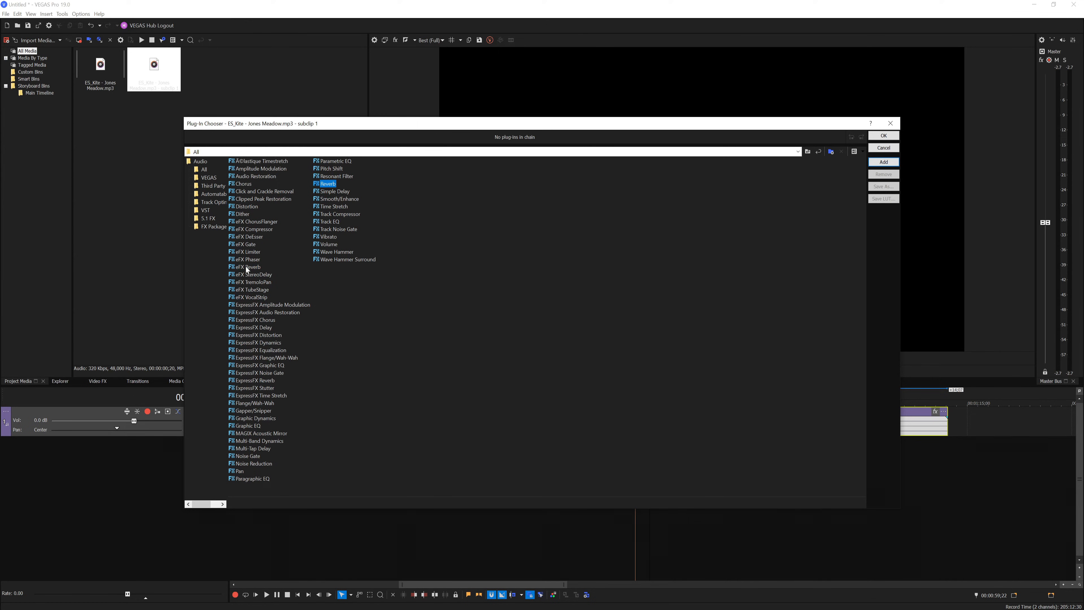
pyautogui.click(246, 267)
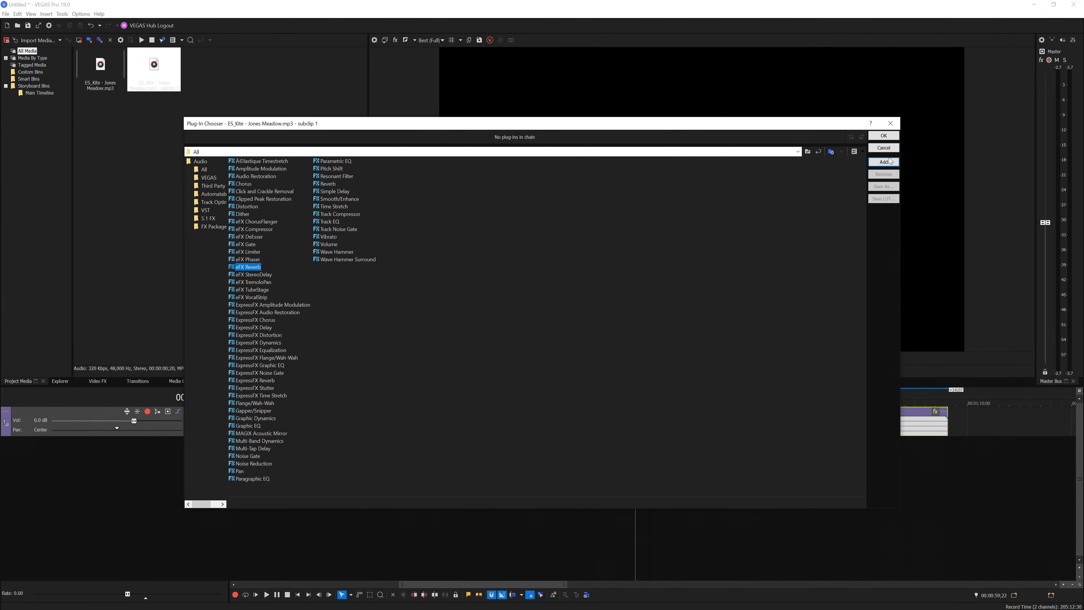
pyautogui.click(883, 135)
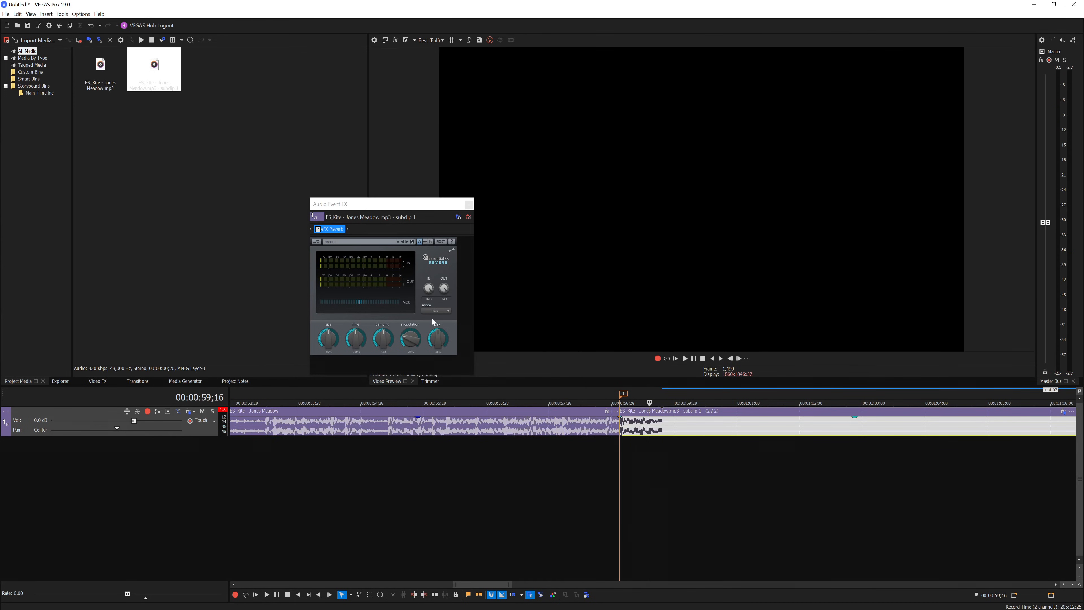
# - Choose a different reverb room type for the tail and play it back to hear the result
pyautogui.click(437, 310)
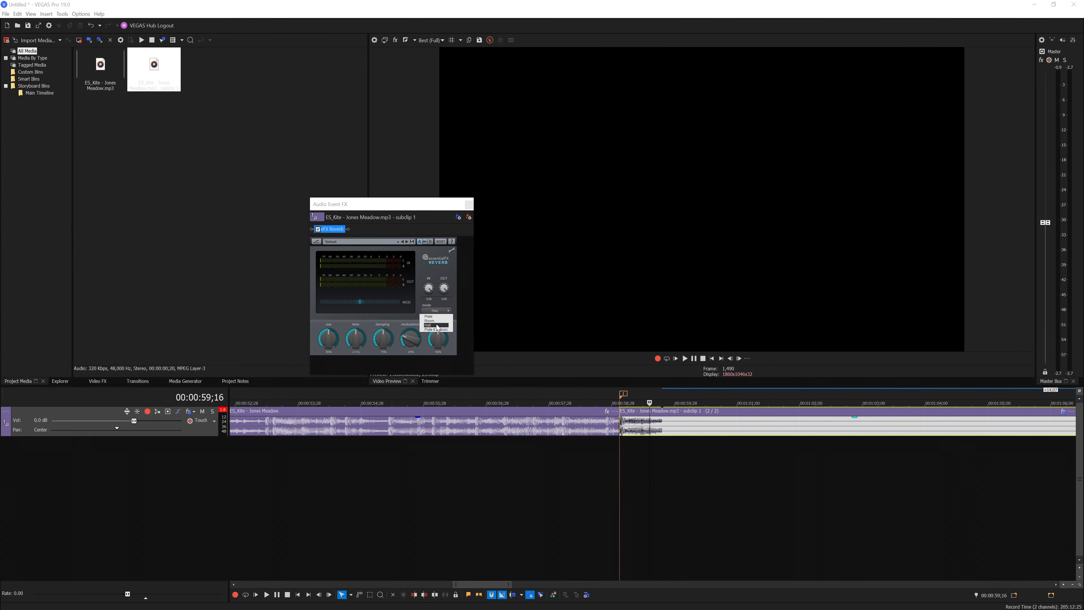
pyautogui.click(434, 327)
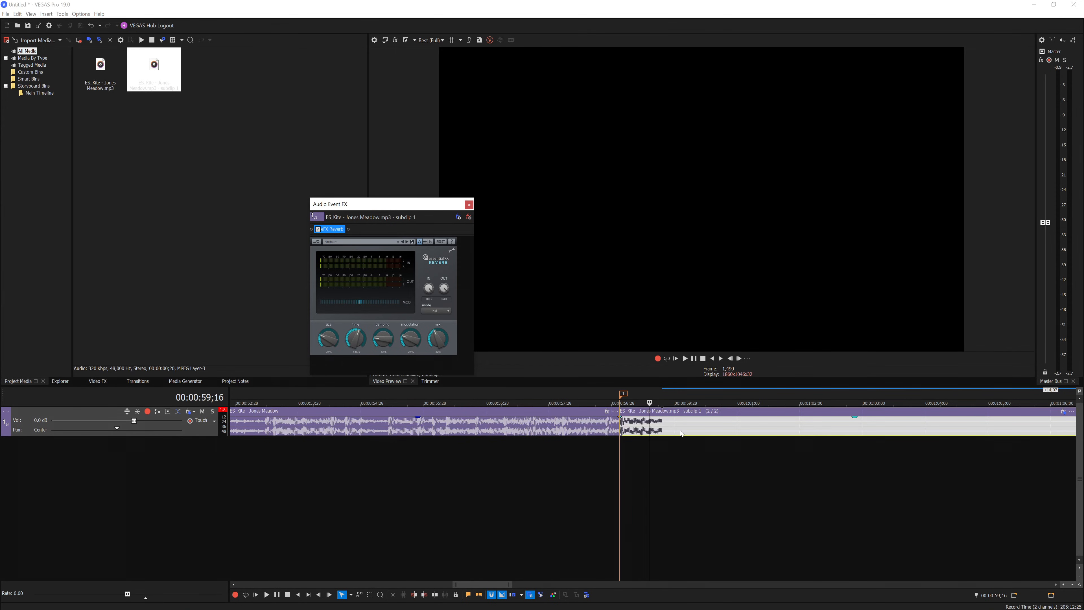
pyautogui.click(684, 358)
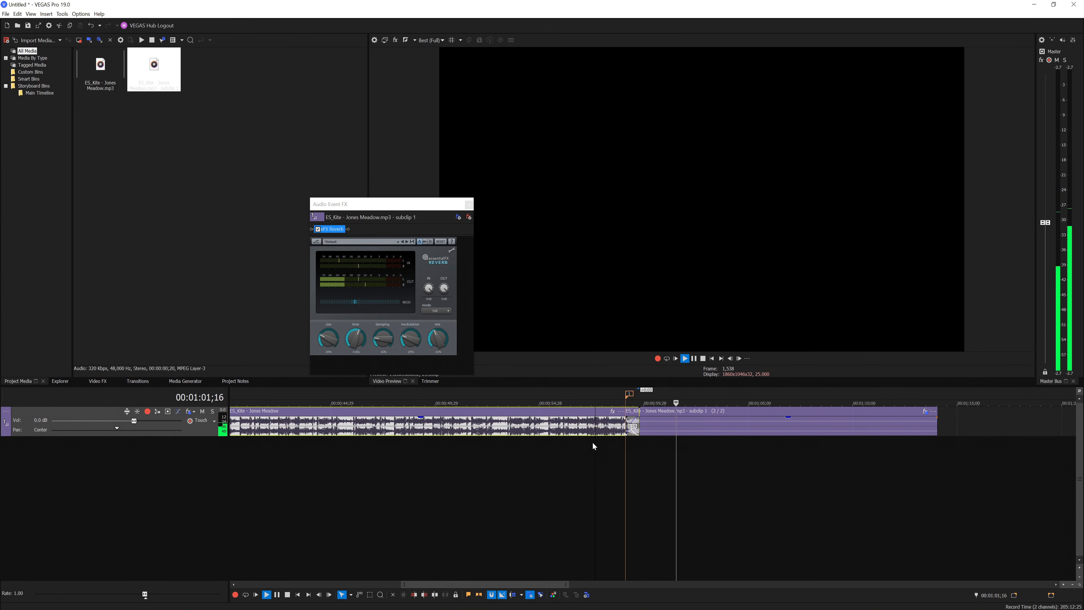
# - Stop the preview of the crossfaded reverb tail near 57 seconds
pyautogui.click(684, 358)
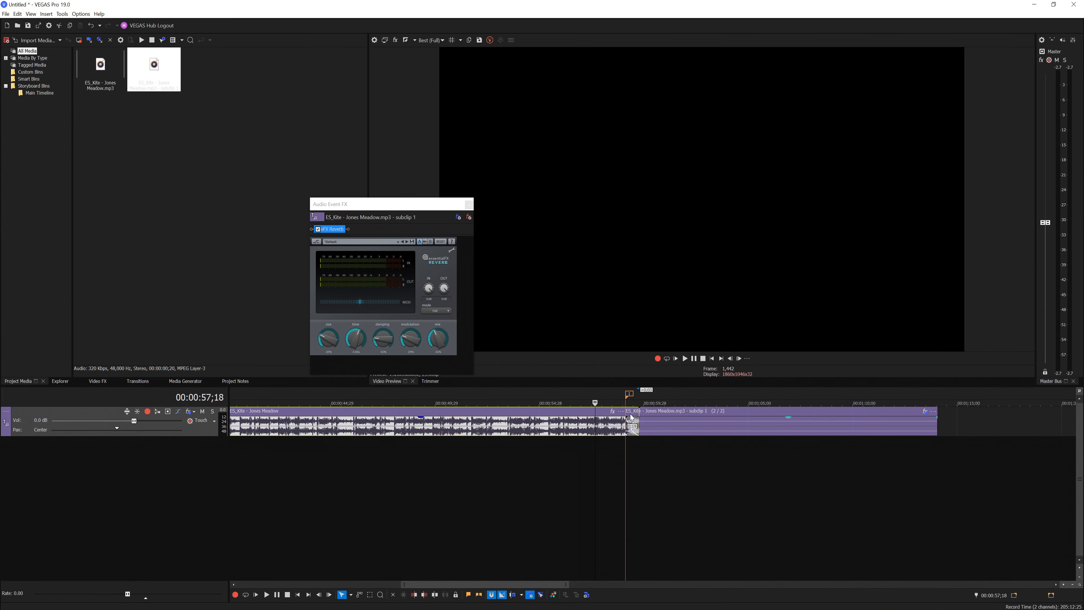
pyautogui.moveTo(656, 404)
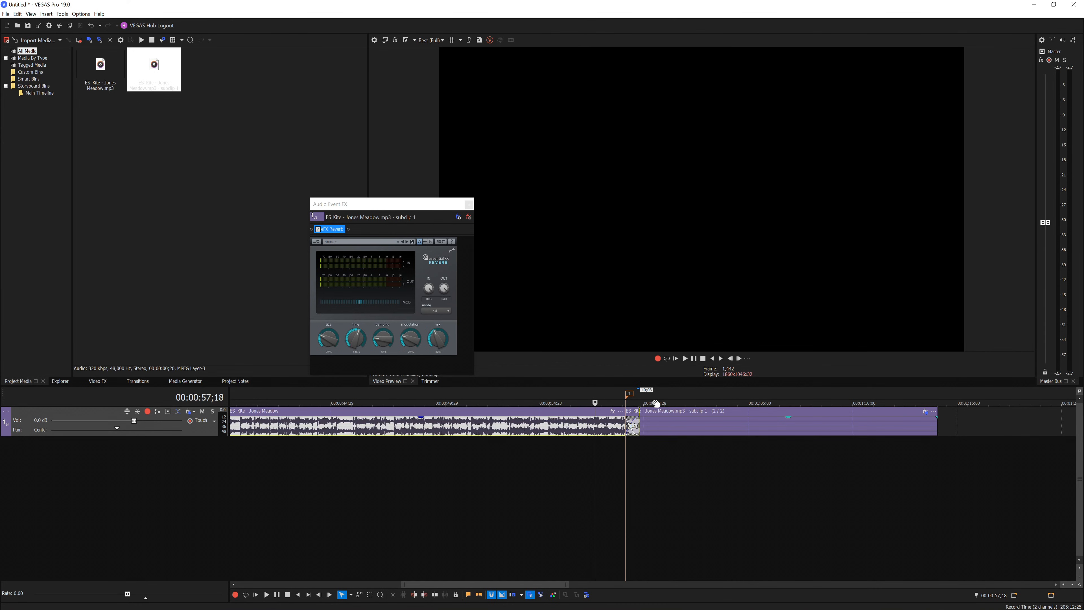